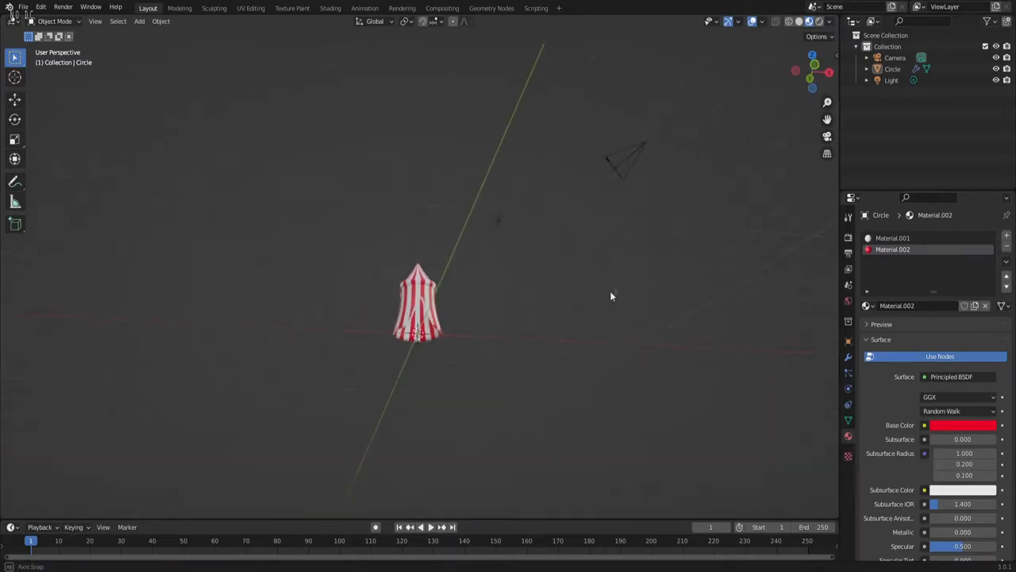
Step: Select the finished striped tent so it can be deleted and replaced
click(23, 7)
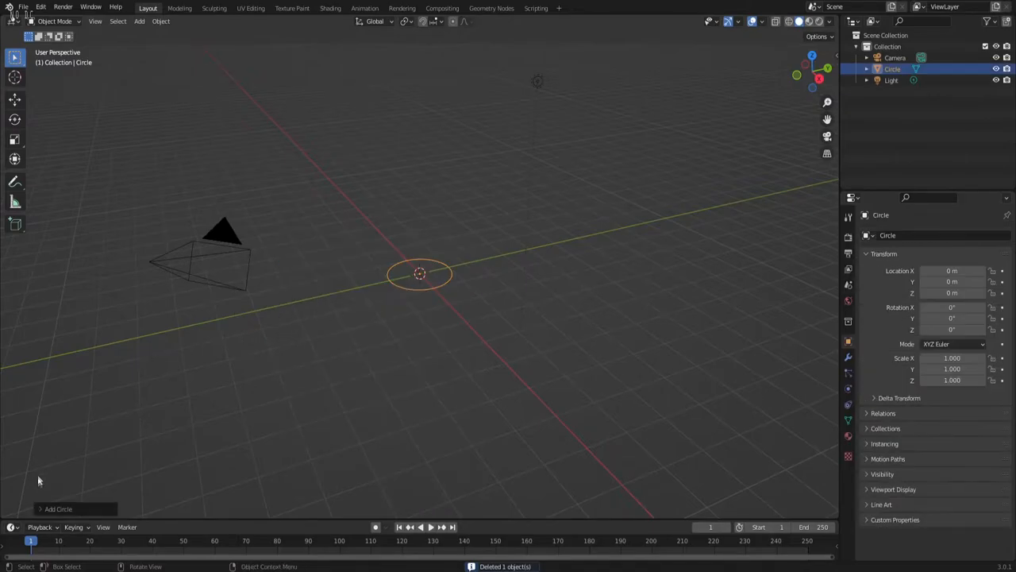
Step: Extrude the circle into walls and a cone roof, adding loop cuts
click(58, 508)
text(3)
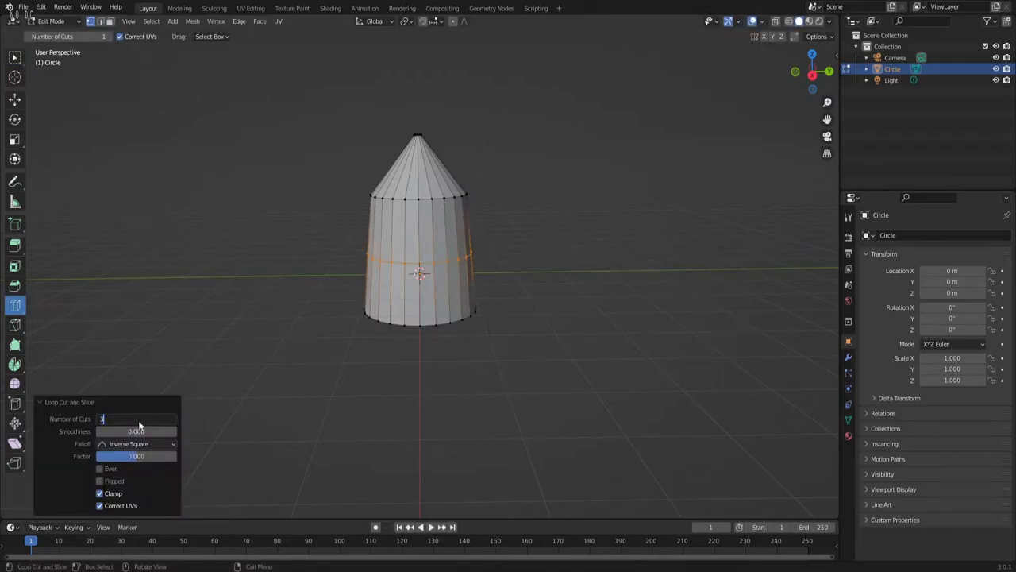
key(s)
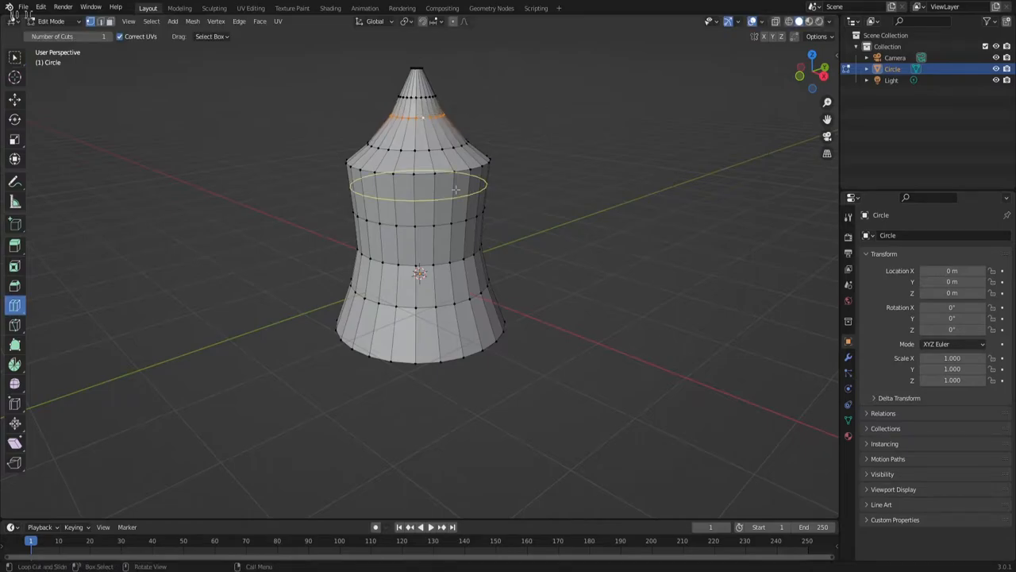
Step: Extrude and subdivide the tent body, cutting a front door opening
key(E)
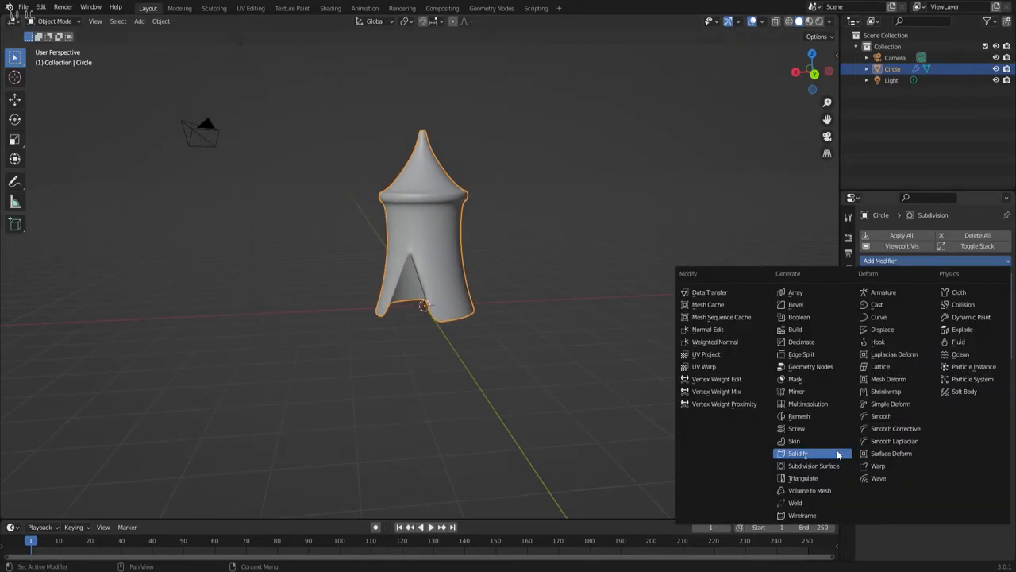
Step: Add a Solidify modifier, merge the roof tip at center, and assign a new material
click(798, 452)
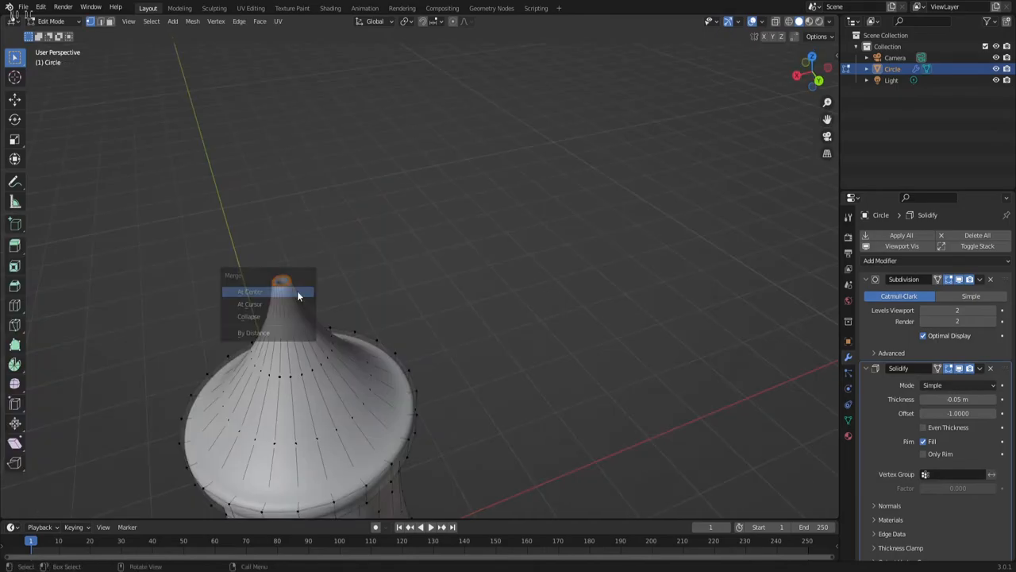
click(250, 291)
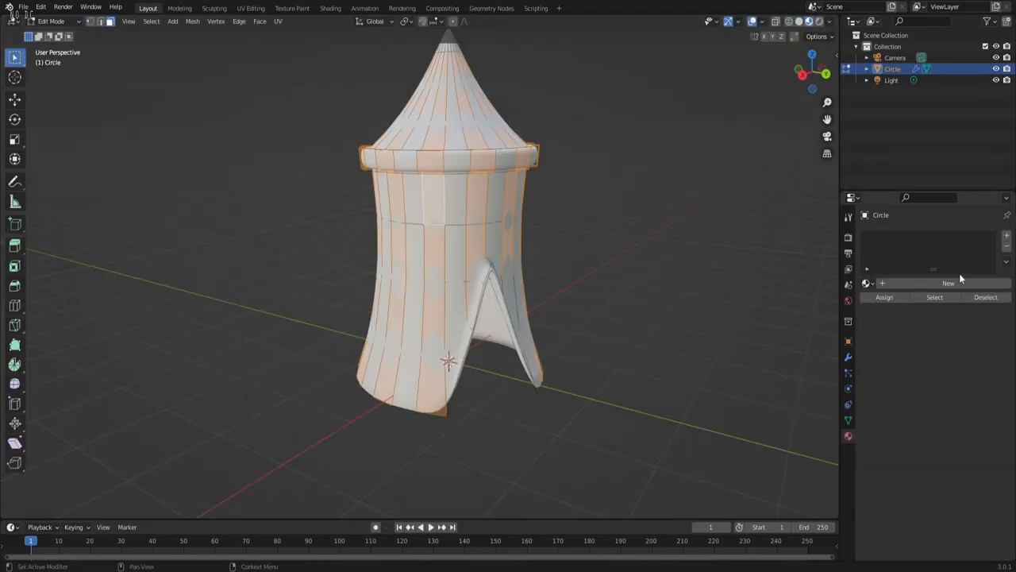
click(948, 283)
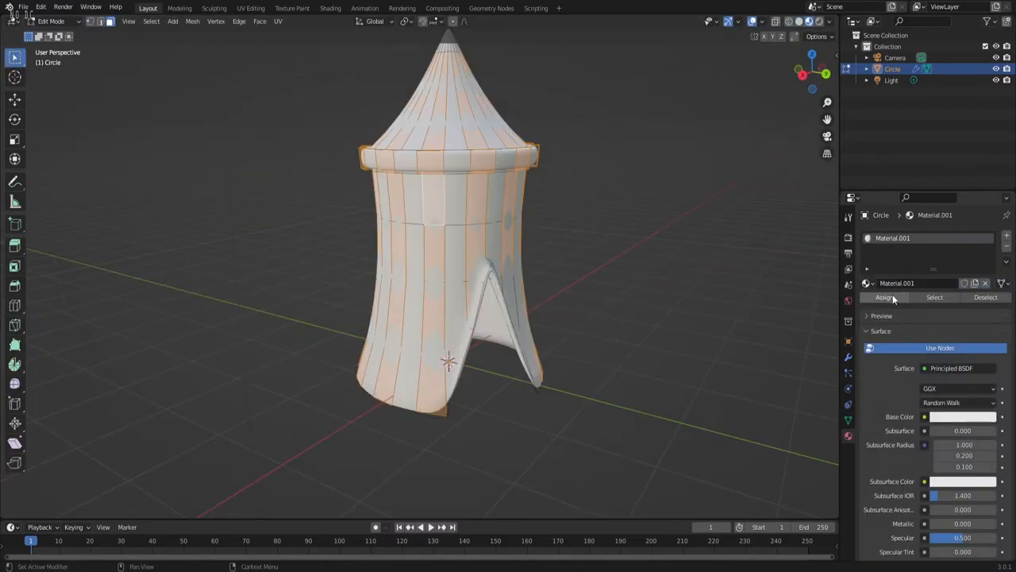
click(1006, 236)
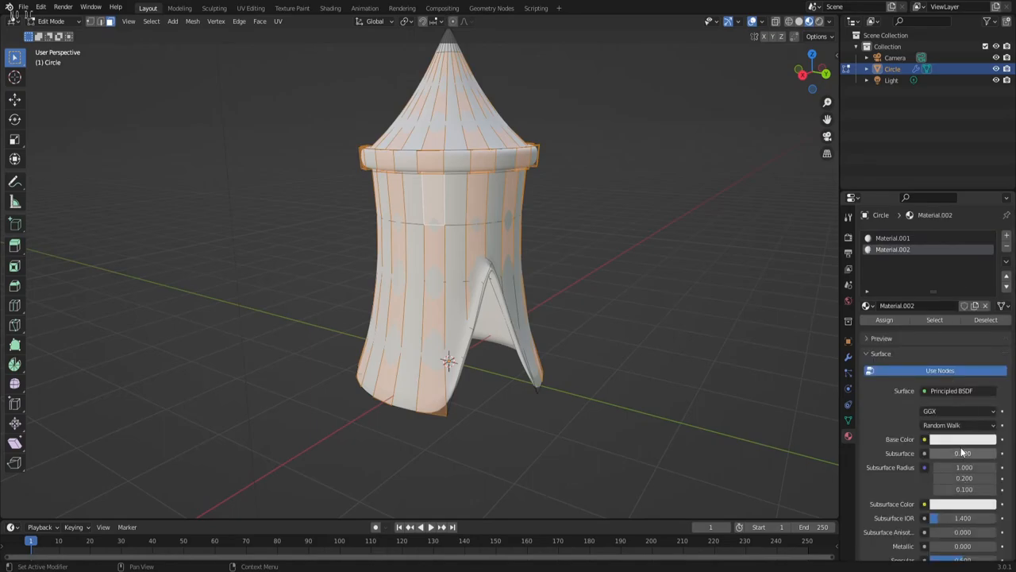